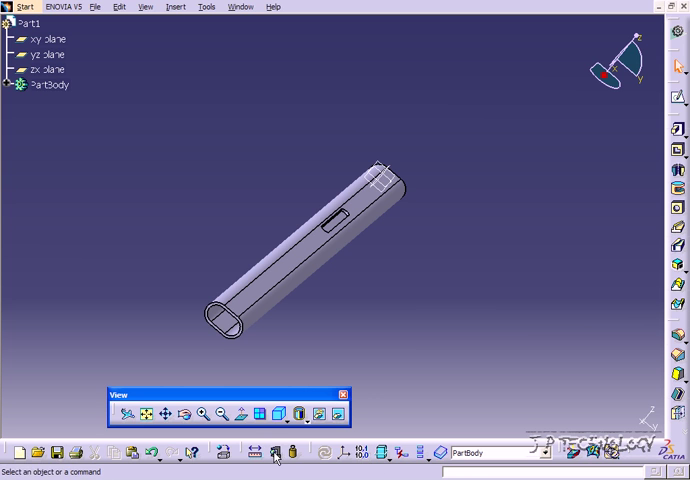
Measure the tube body's volume (9.414e-004 m3) and open the measure customization options
{"action": "left_click", "coordinate": [277, 454]}
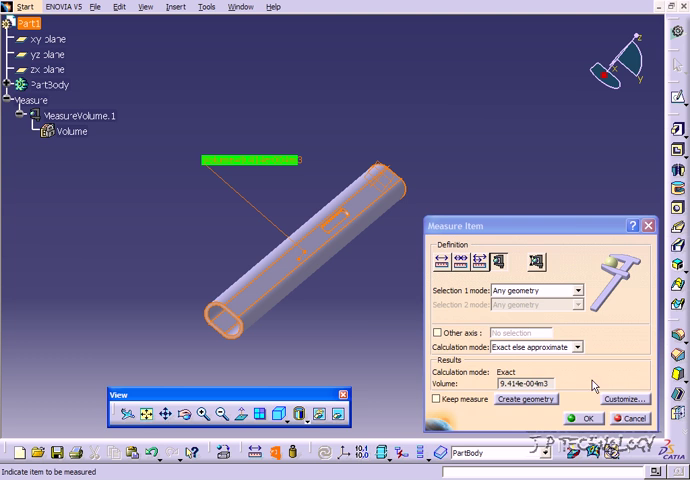
{"action": "left_click", "coordinate": [623, 398]}
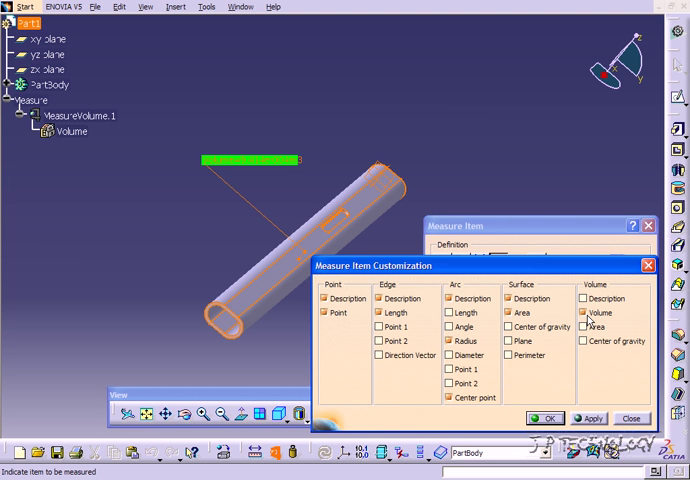